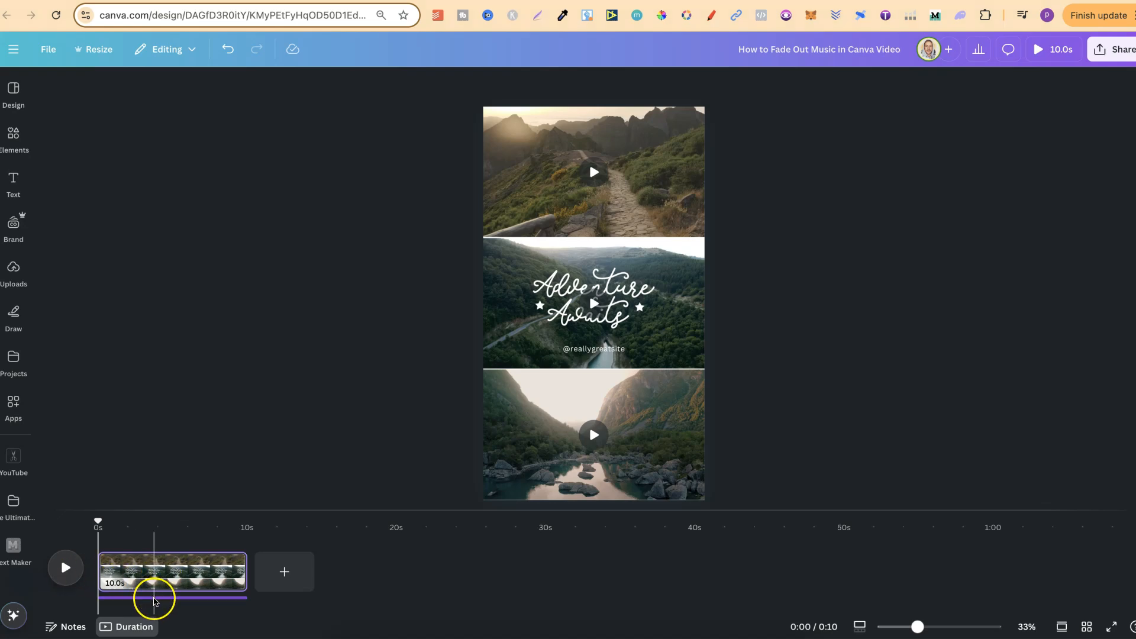
Select the music track under the 10-second video and open its Fade settings.
click(172, 600)
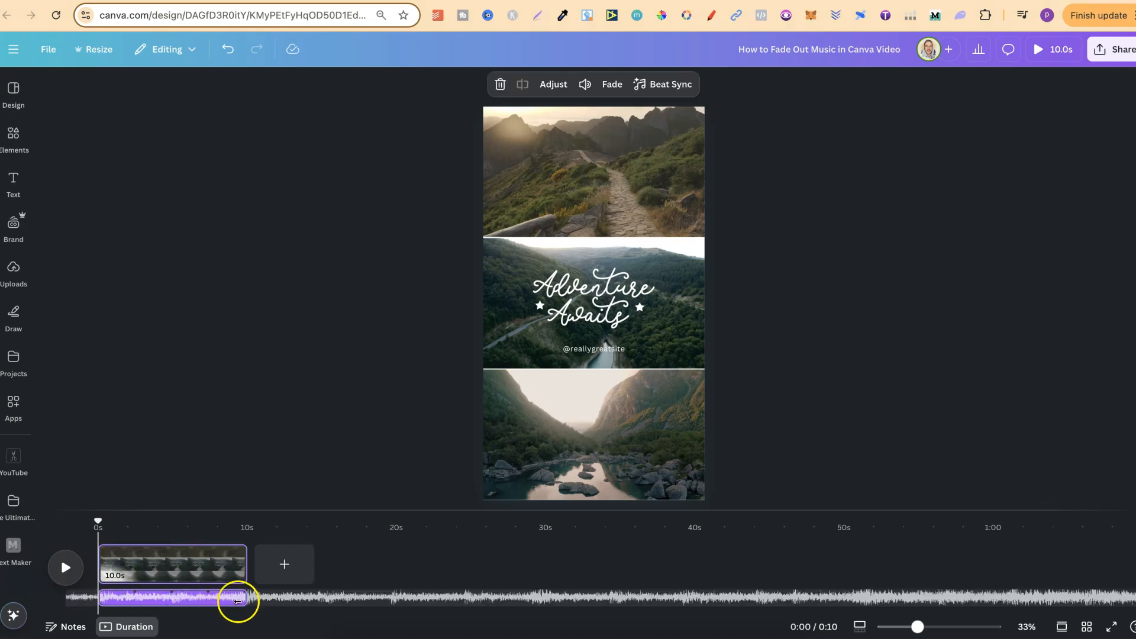
click(174, 598)
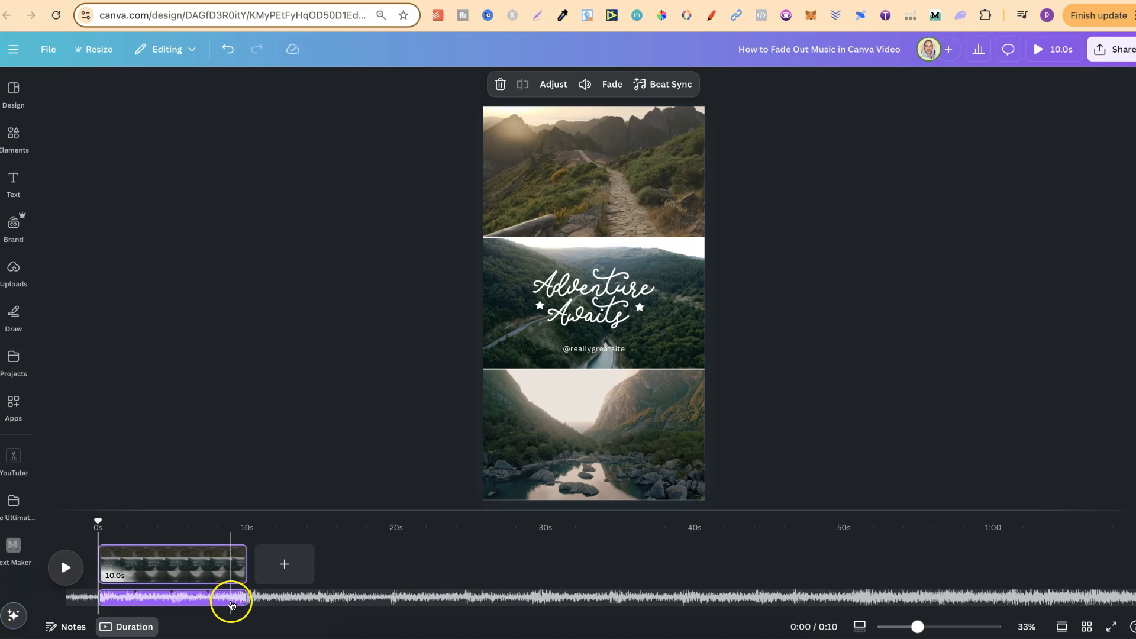
right_click(232, 600)
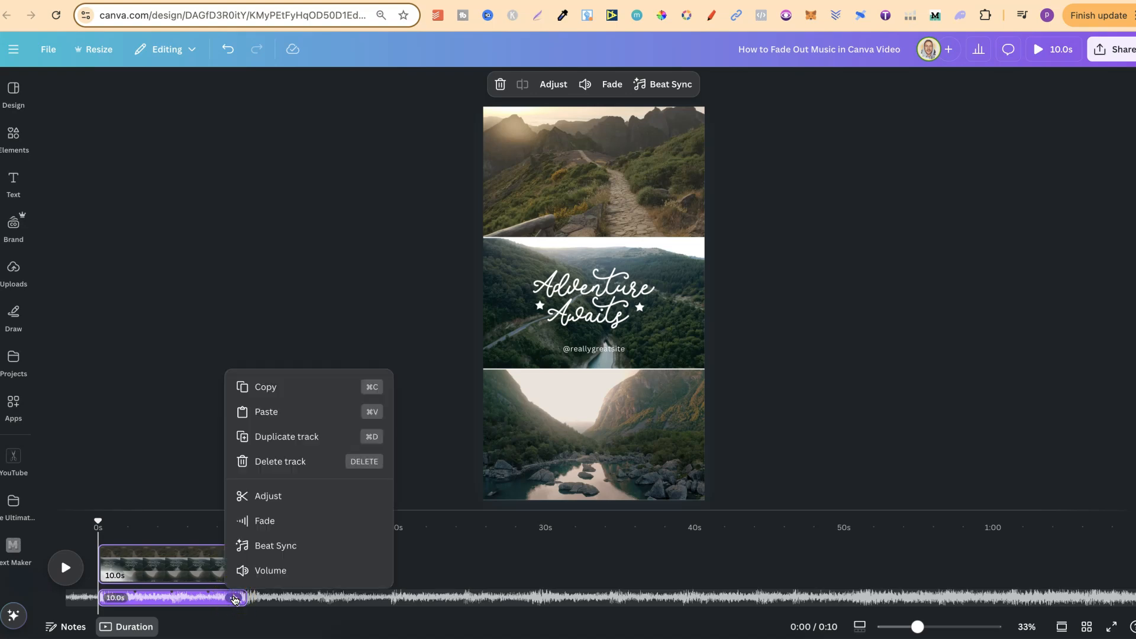
mouse_move(293, 525)
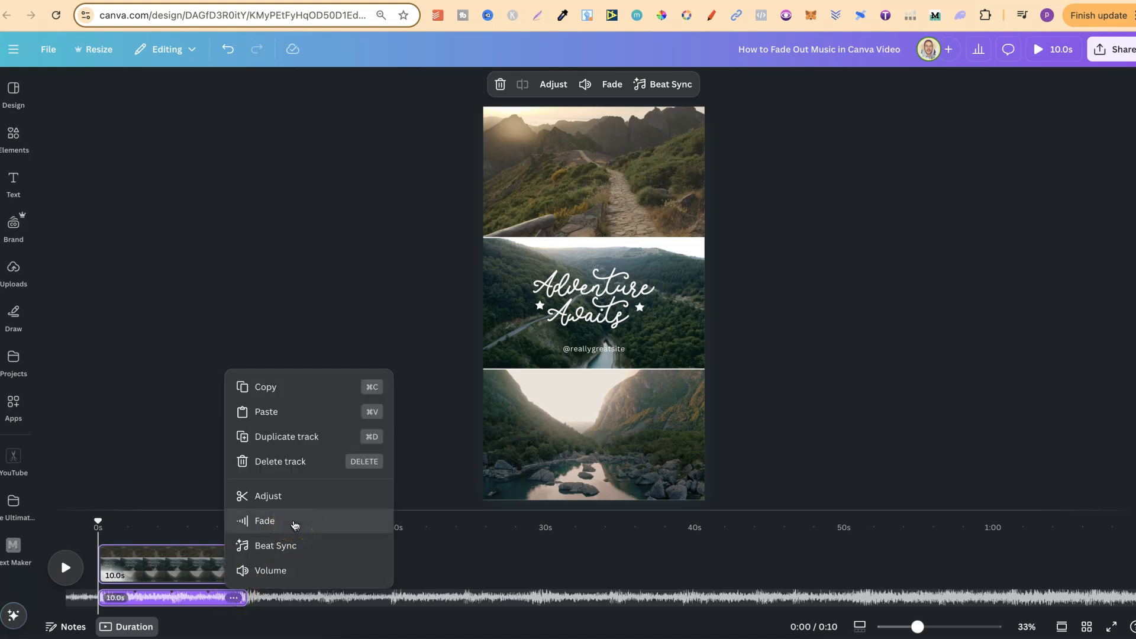
click(265, 521)
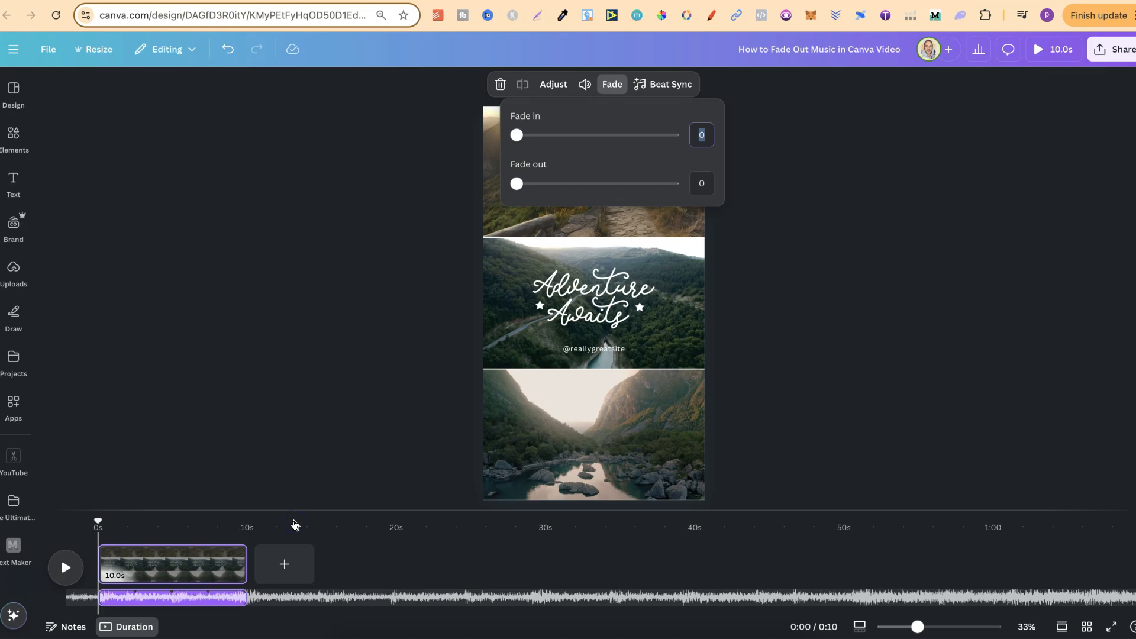
mouse_move(517, 135)
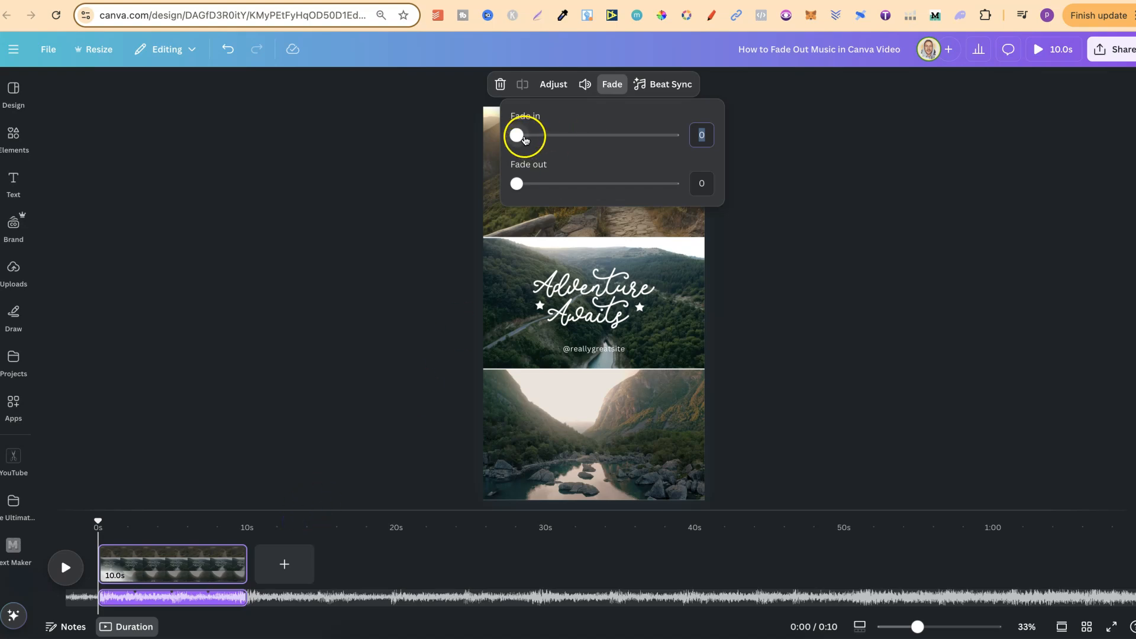
mouse_move(581, 184)
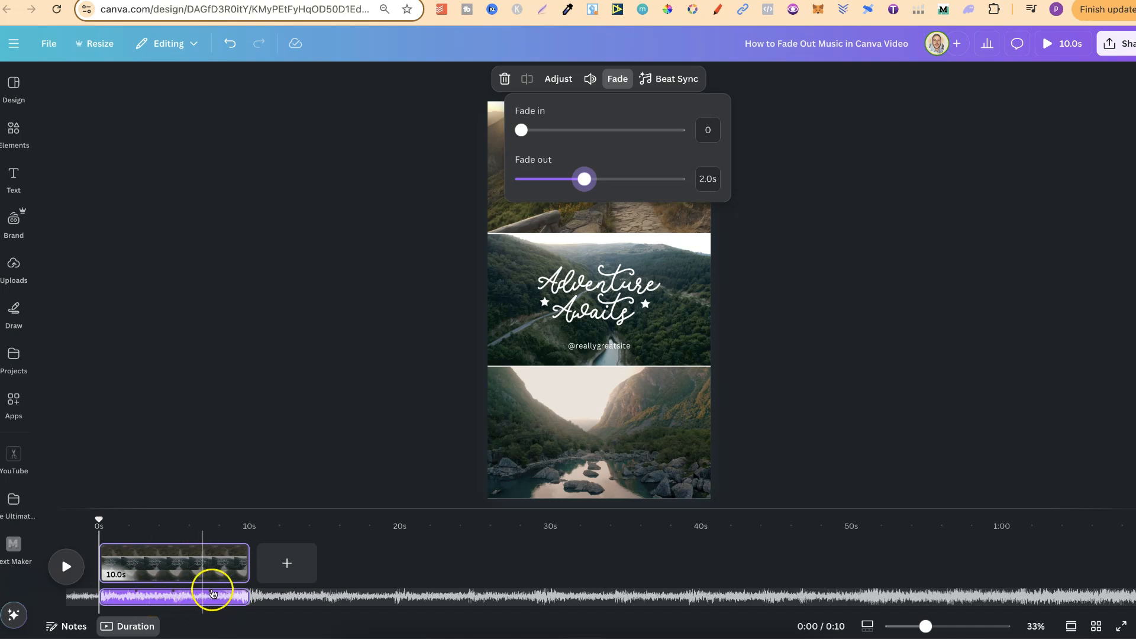
mouse_move(842, 287)
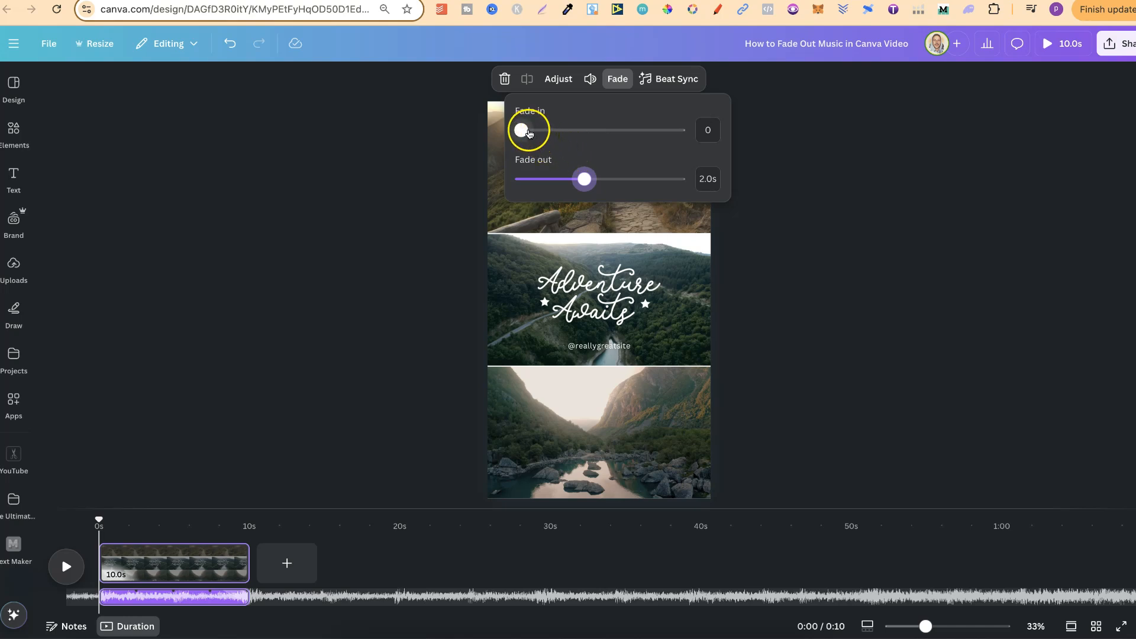
Close the Fade panel once the fade out is set to 2.0s, fade in 0.
click(811, 240)
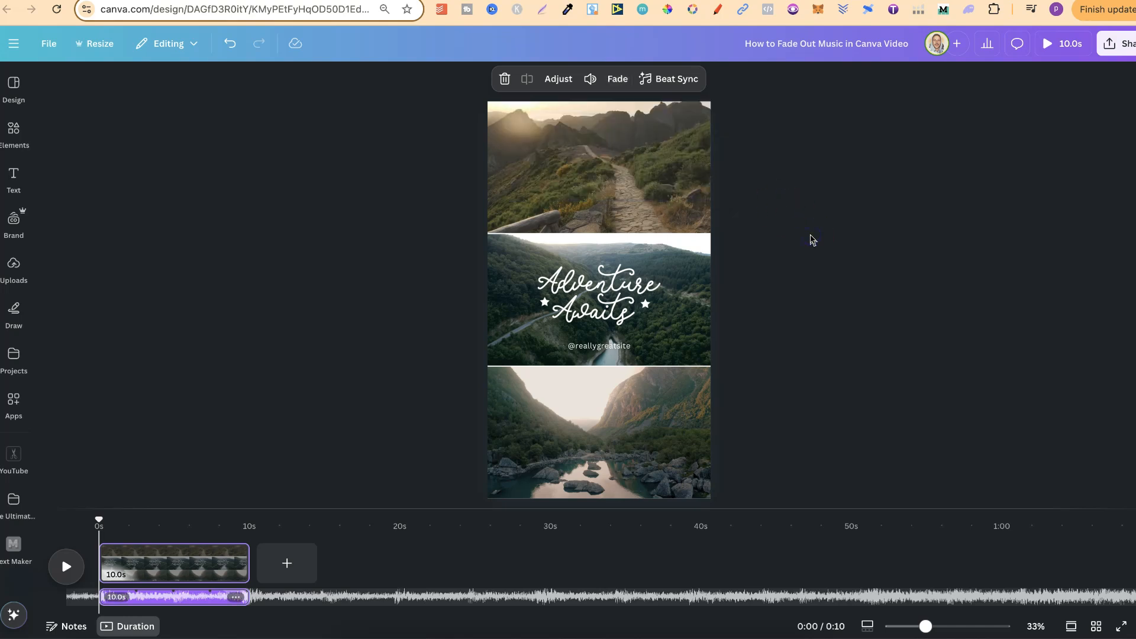